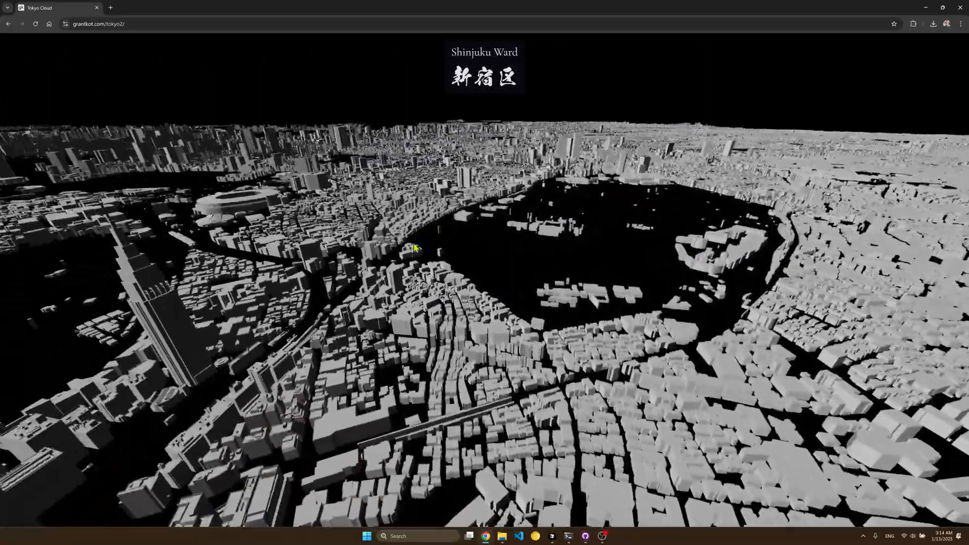
Rotate the camera to look down over the Shinjuku skyscraper district
left_click_drag(414, 248, 337, 161)
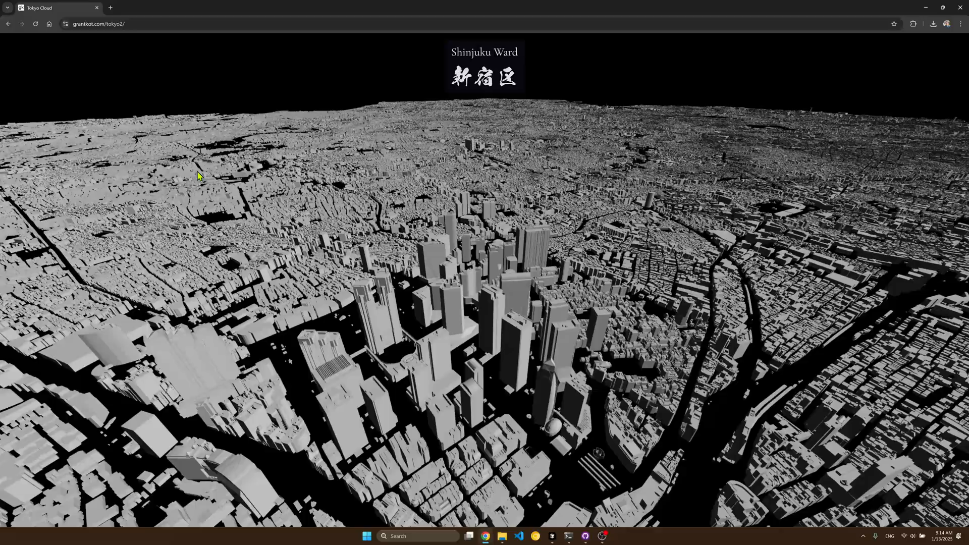
Raise the Detail setting so Shinjuku renders as a coloured point cloud
left_click(484, 68)
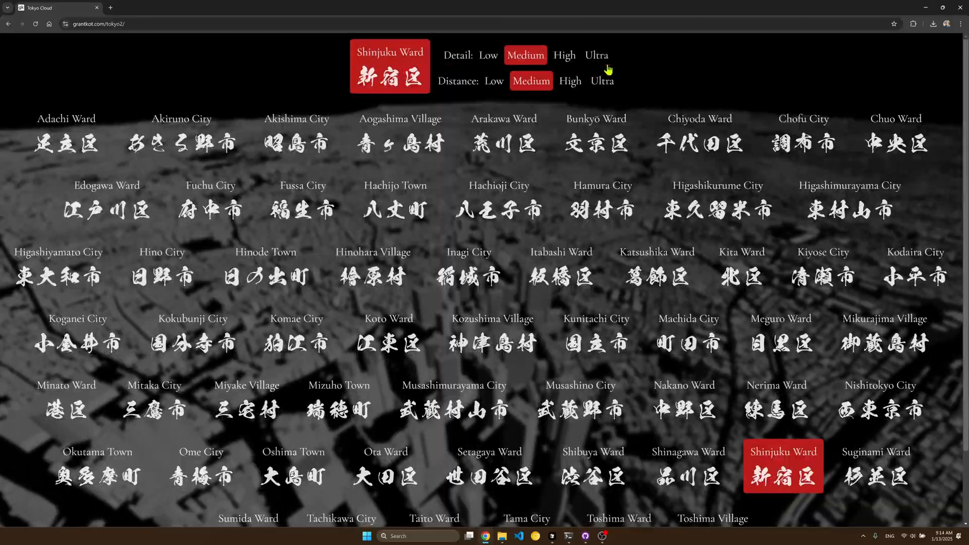
left_click(782, 466)
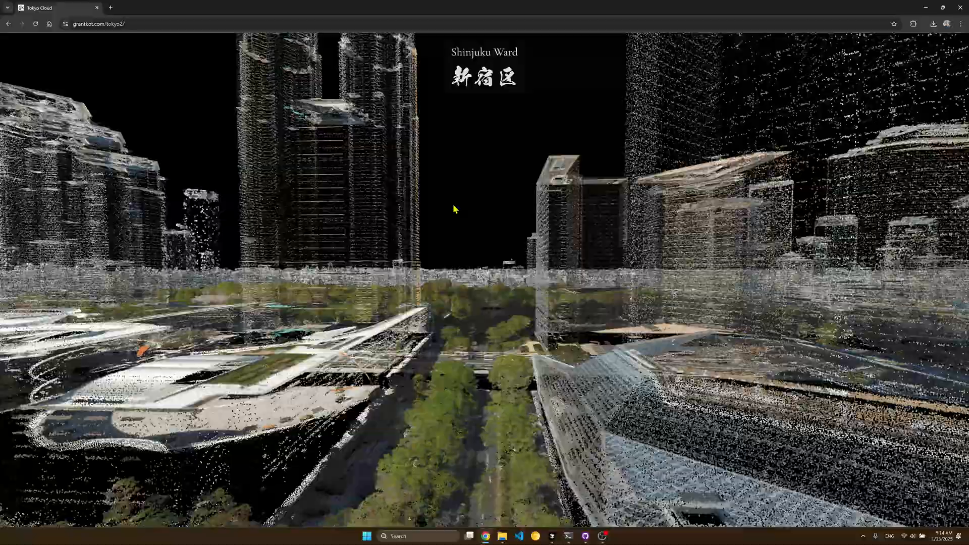
Rise above the Shinjuku towers and fly across the city toward the low-rise suburbs
left_click_drag(453, 209, 478, 264)
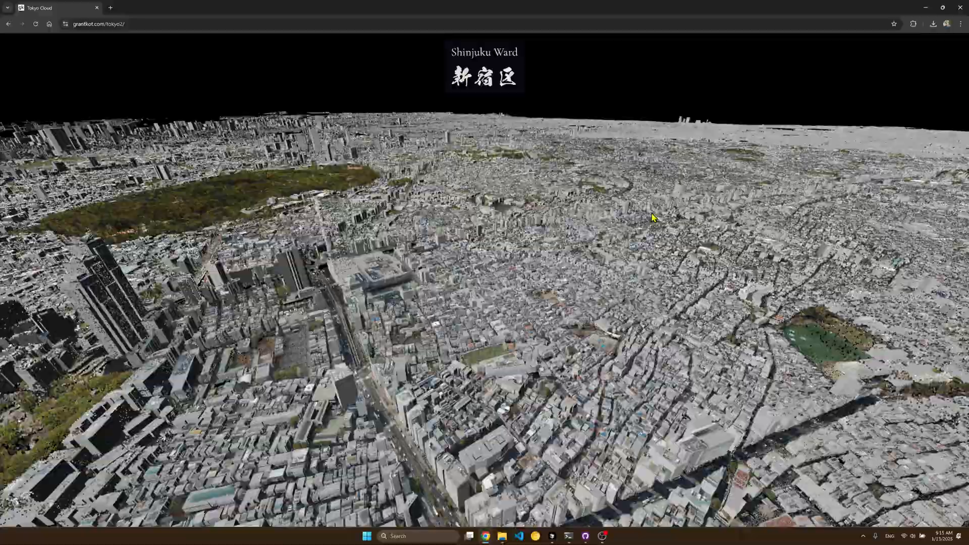
left_click_drag(651, 218, 694, 270)
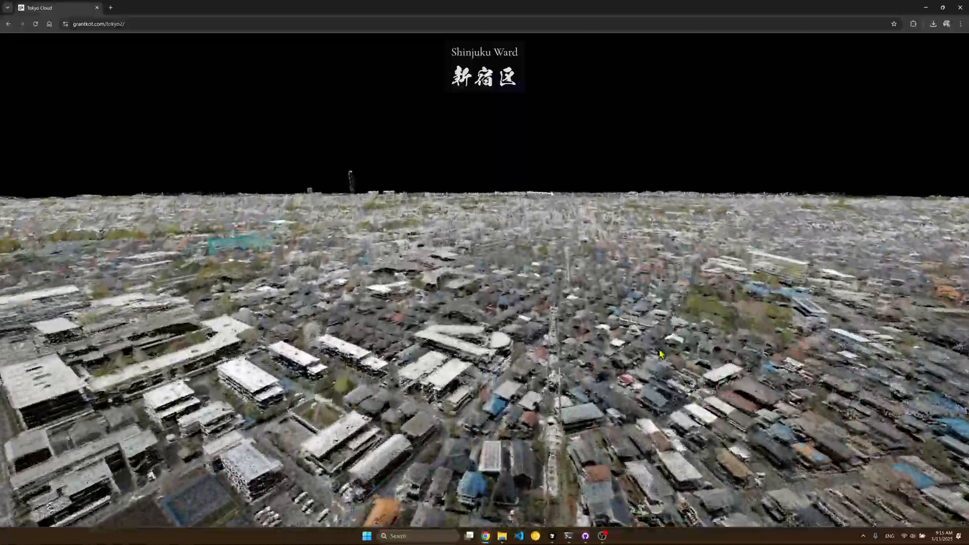
Fly on to the district with the rail line and large apartment blocks
left_click_drag(659, 354, 650, 459)
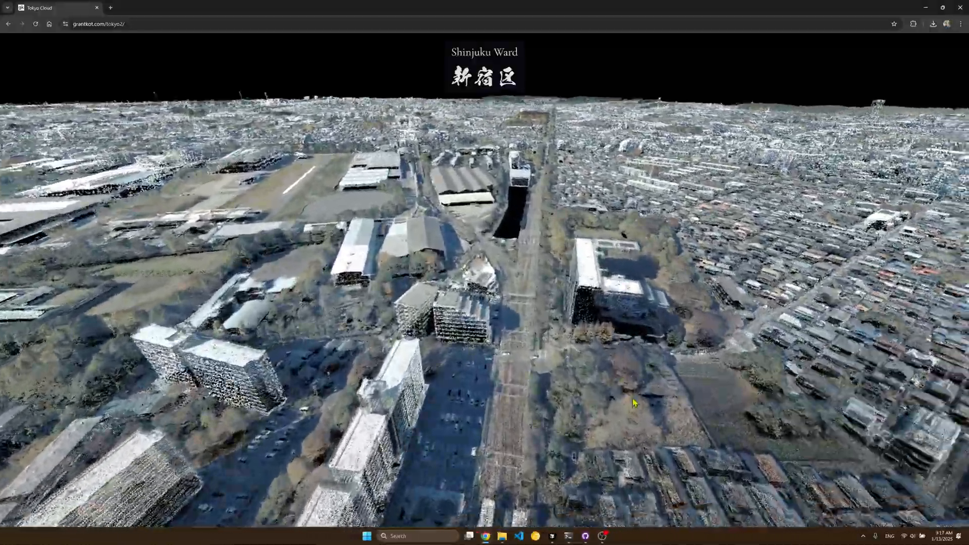
Fly across the suburbs out to the village in the mountain valley
left_click_drag(633, 402, 649, 323)
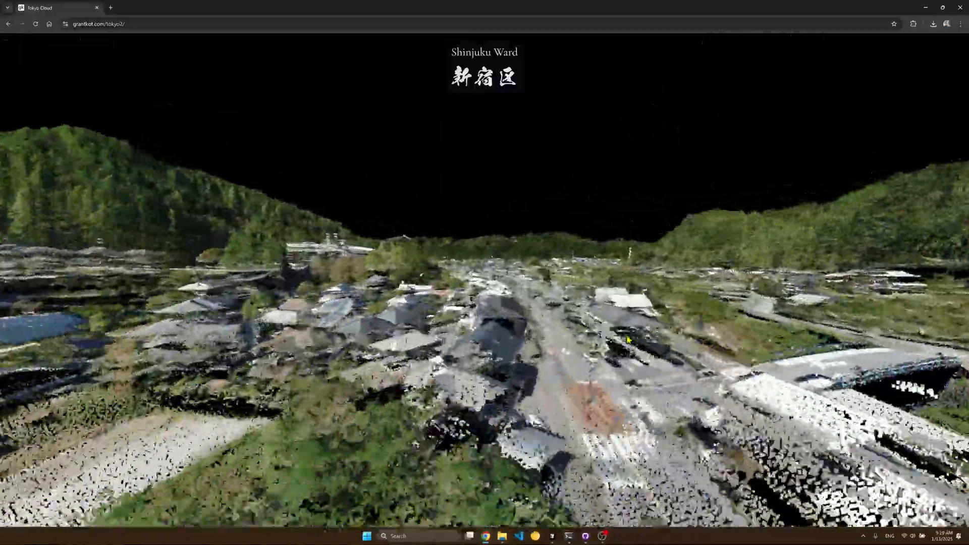
Fly onward from the valley up over the forested mountain ridges
left_click_drag(627, 339, 549, 368)
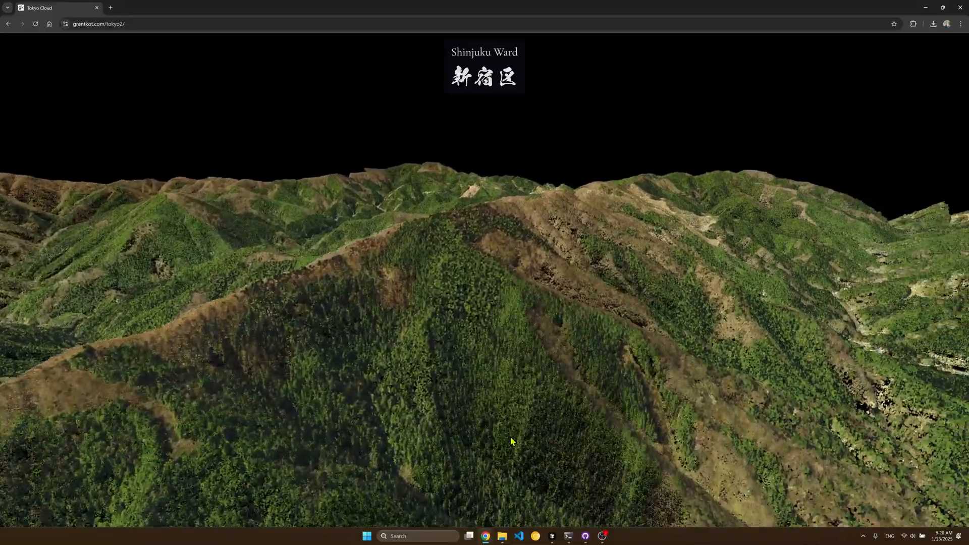
Keep flying across the mountain terrain before the ward and city picker appears
left_click_drag(509, 441, 682, 445)
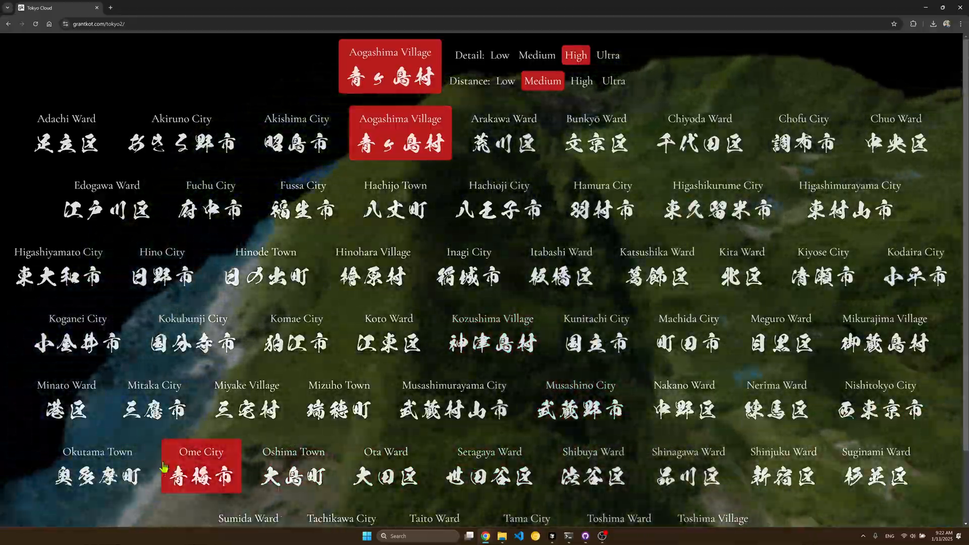
Fast-travel to Oshima Town and pull back to frame its volcanic crater
left_click(293, 466)
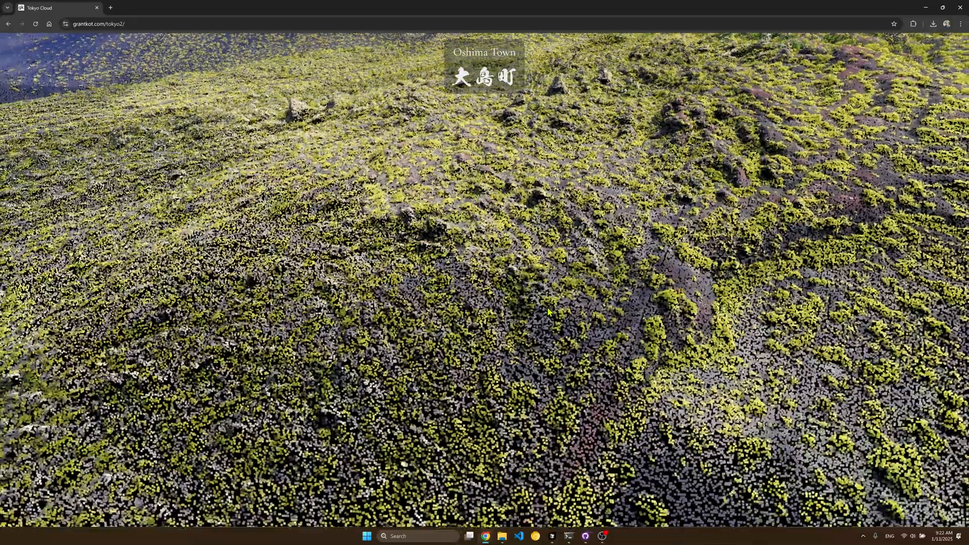
left_click_drag(546, 312, 415, 259)
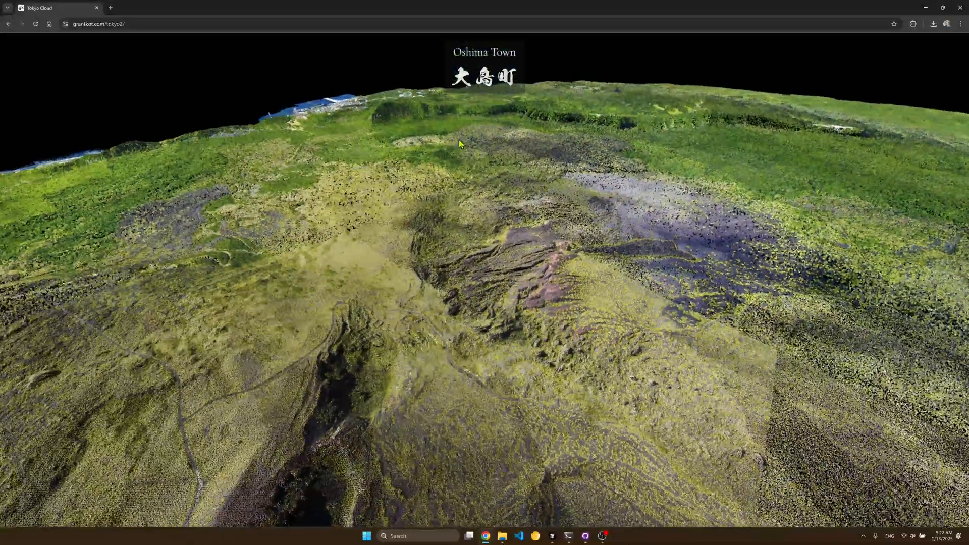
left_click(484, 66)
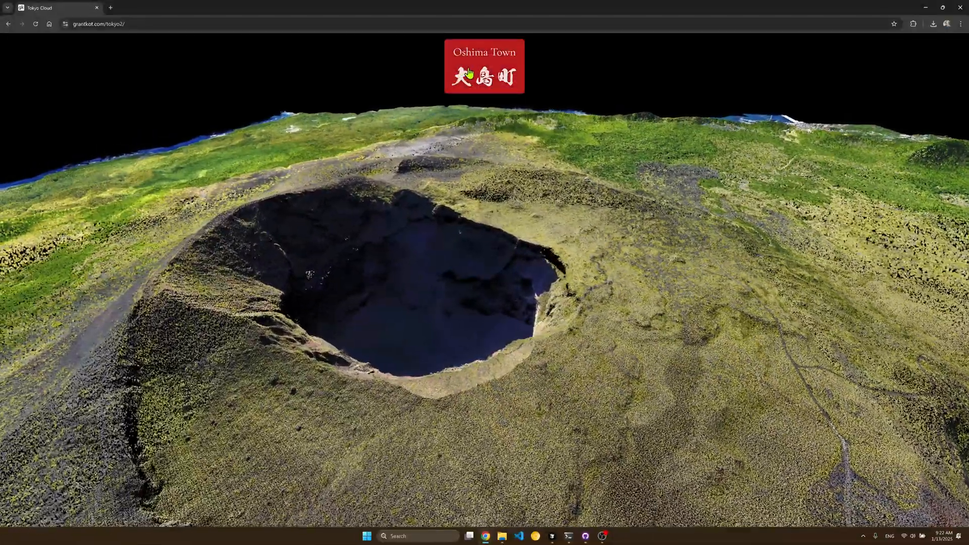